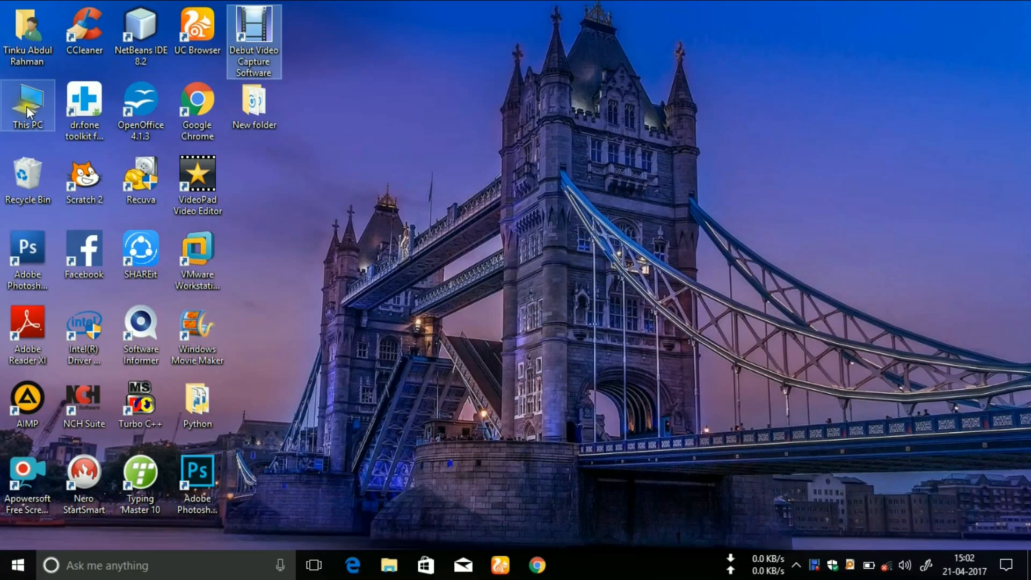
# Step: Check the current drives in This PC, then close it
pyautogui.doubleClick(28, 105)
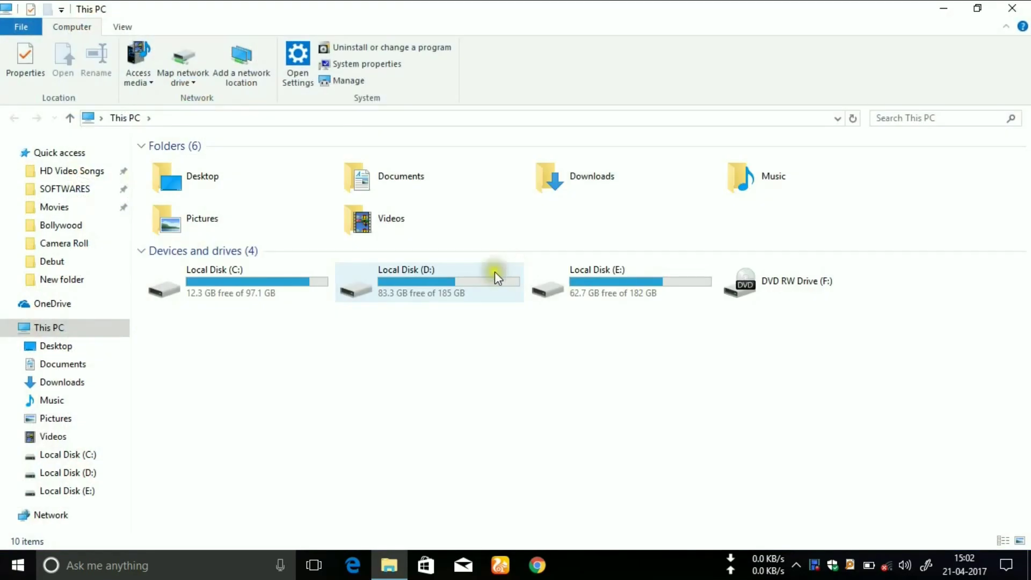
pyautogui.moveTo(420, 308)
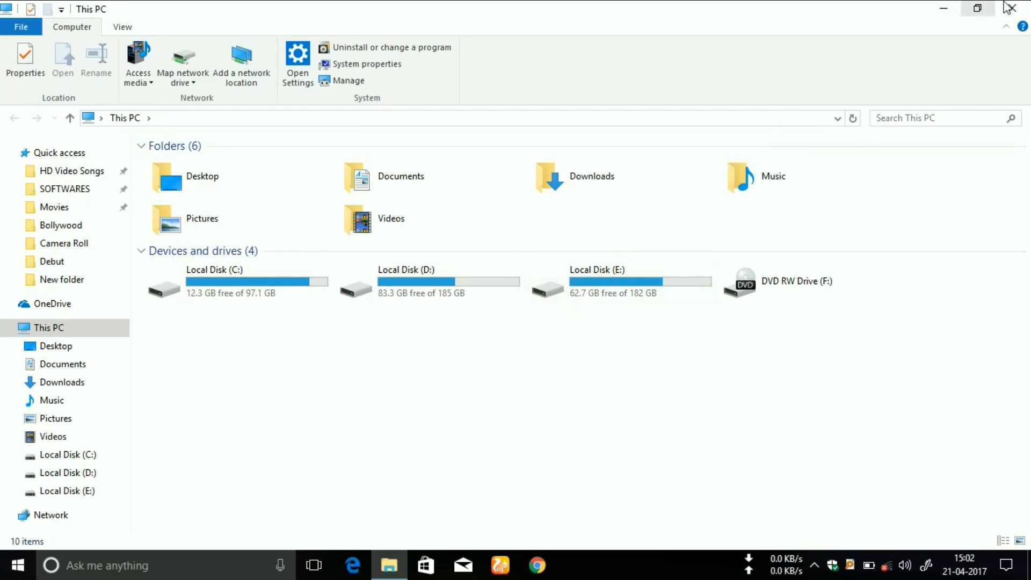
pyautogui.moveTo(1016, 8)
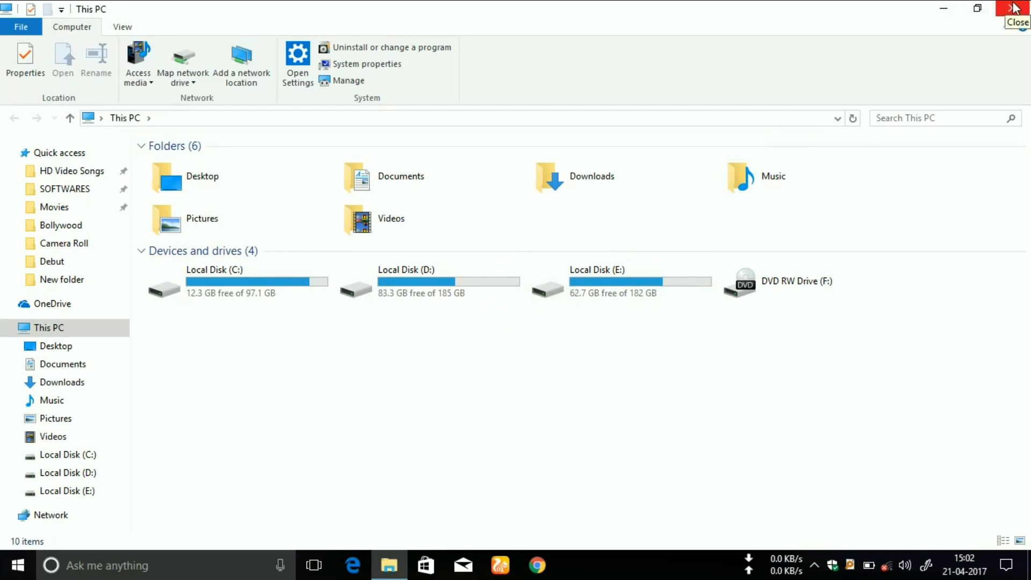
pyautogui.click(1017, 9)
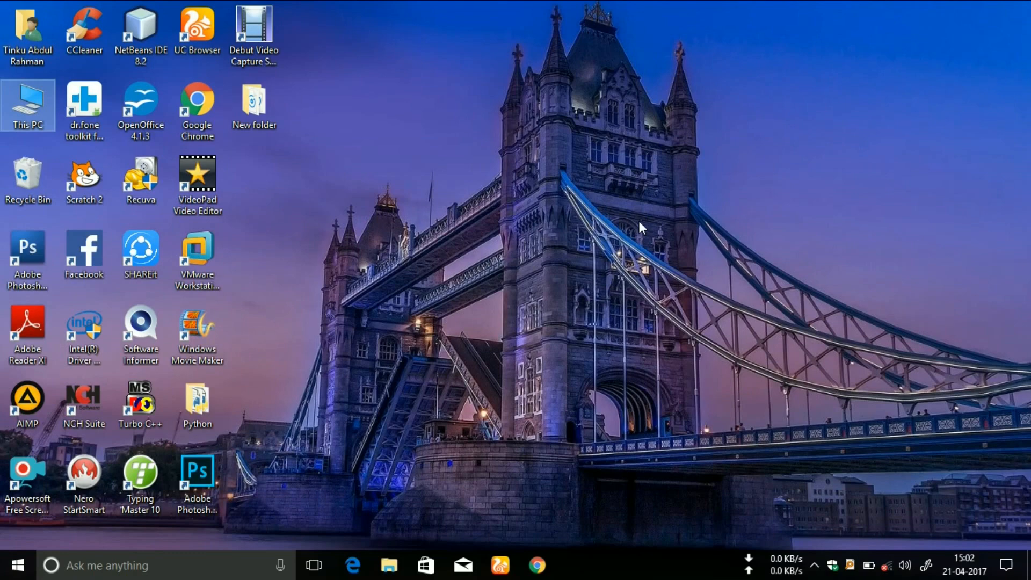
# Step: Launch an administrator Command Prompt by searching 'cmd' from Start
pyautogui.click(16, 565)
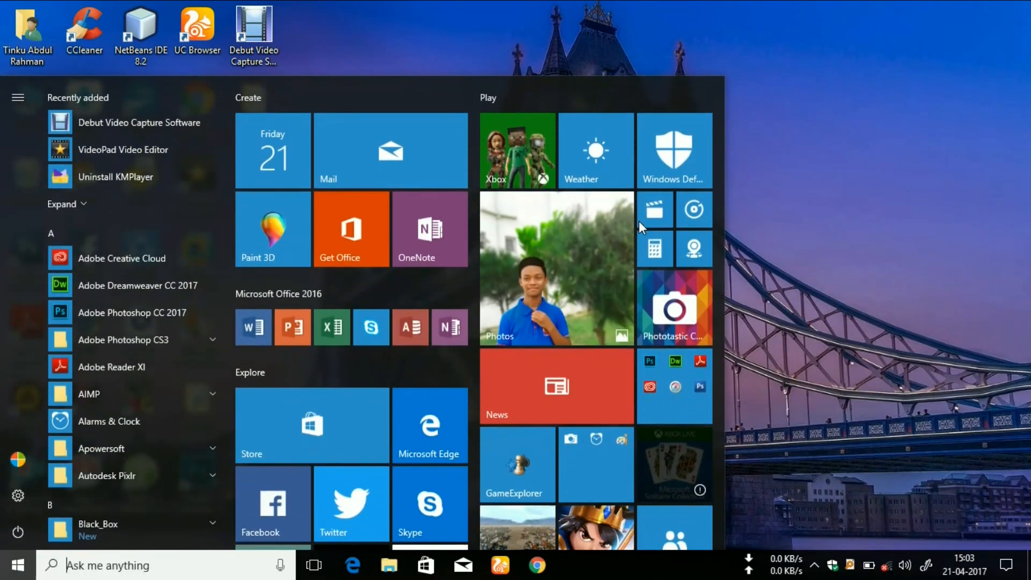
pyautogui.write('cmd')
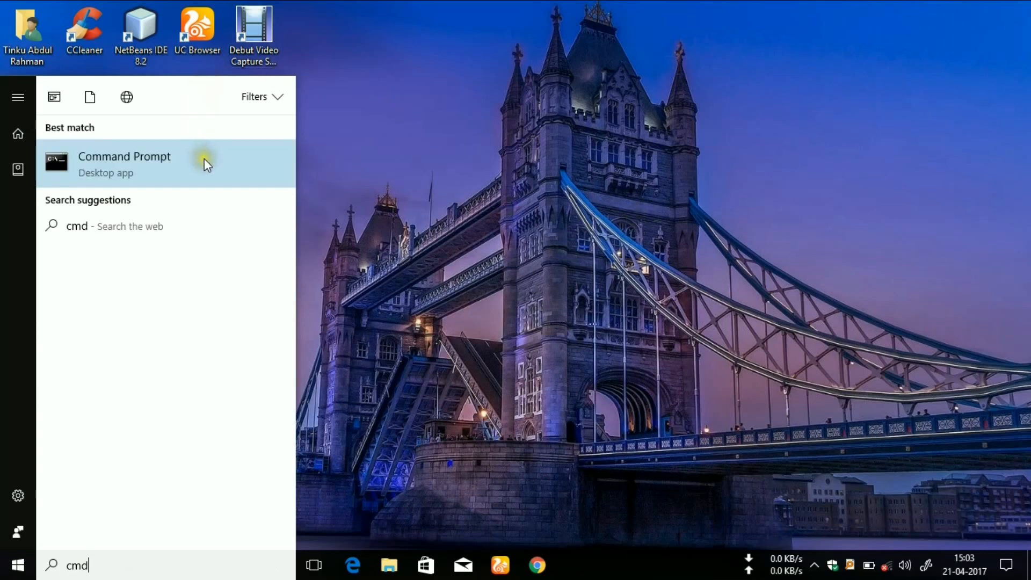
pyautogui.click(165, 164)
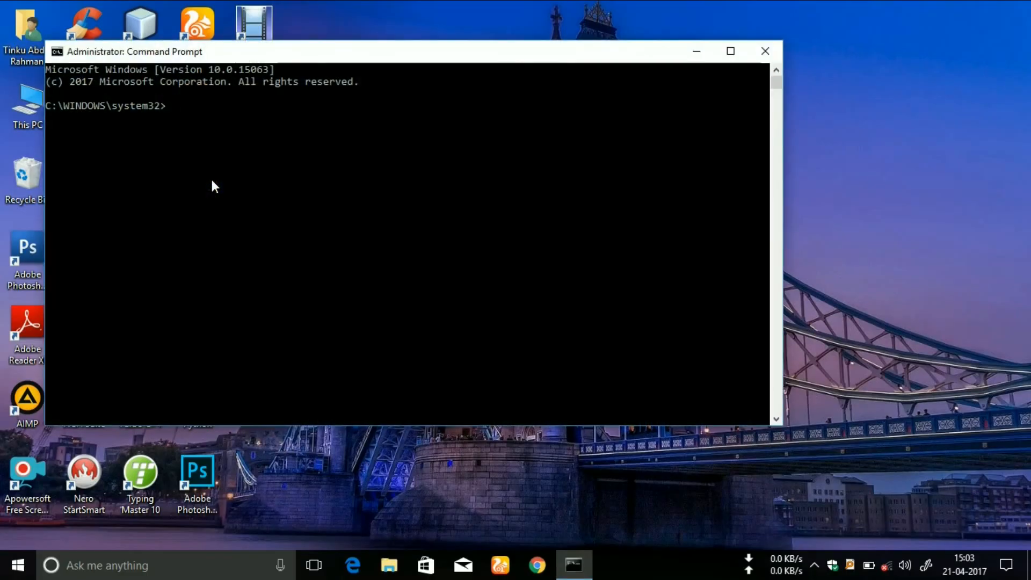
# Step: Run diskpart, then list disk and list volume, showing drive E as Volume 4
pyautogui.write('disk')
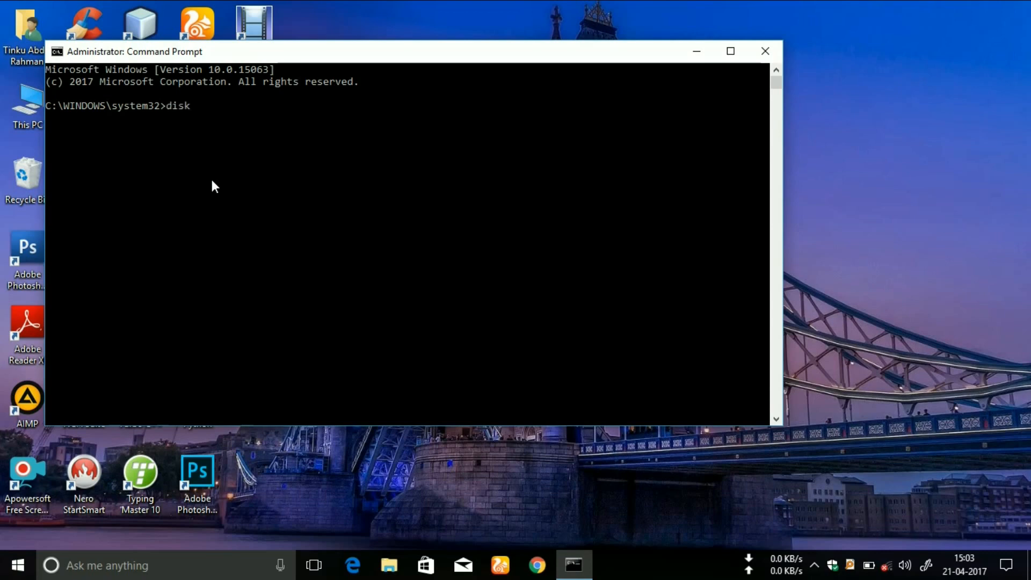
pyautogui.write('part')
pyautogui.write('list vo')
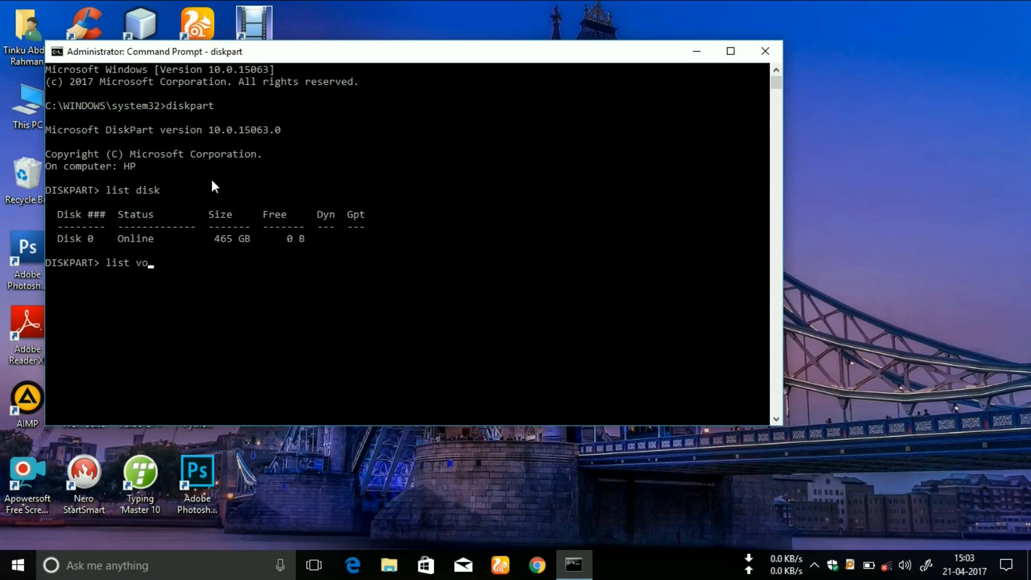
pyautogui.write('lume')
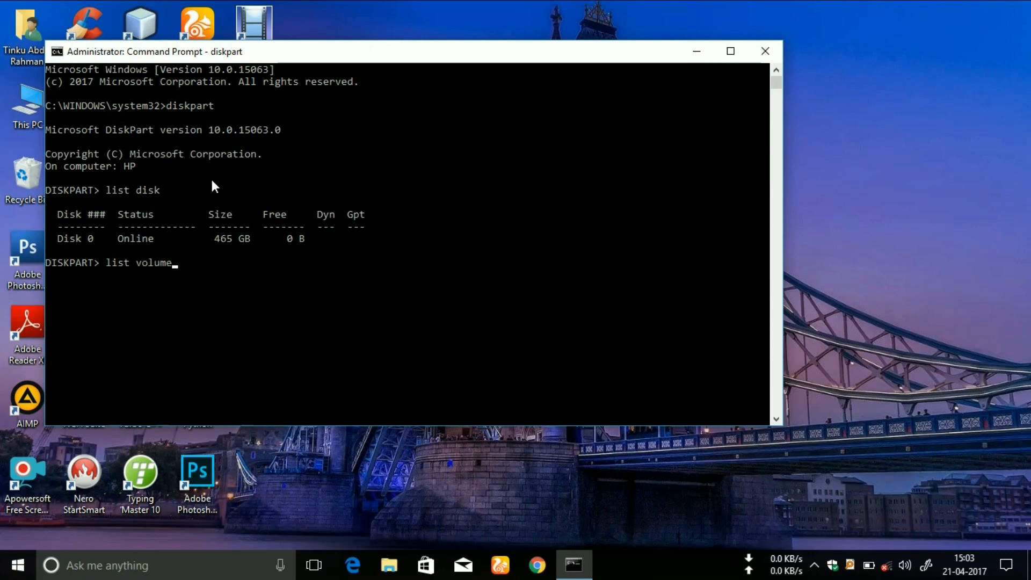
pyautogui.press('Return')
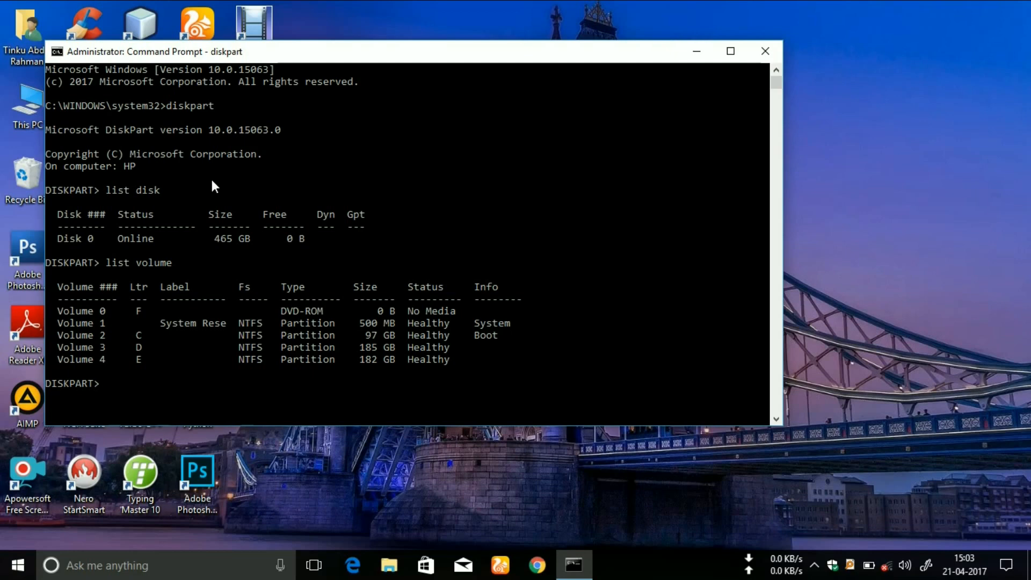
pyautogui.write('s')
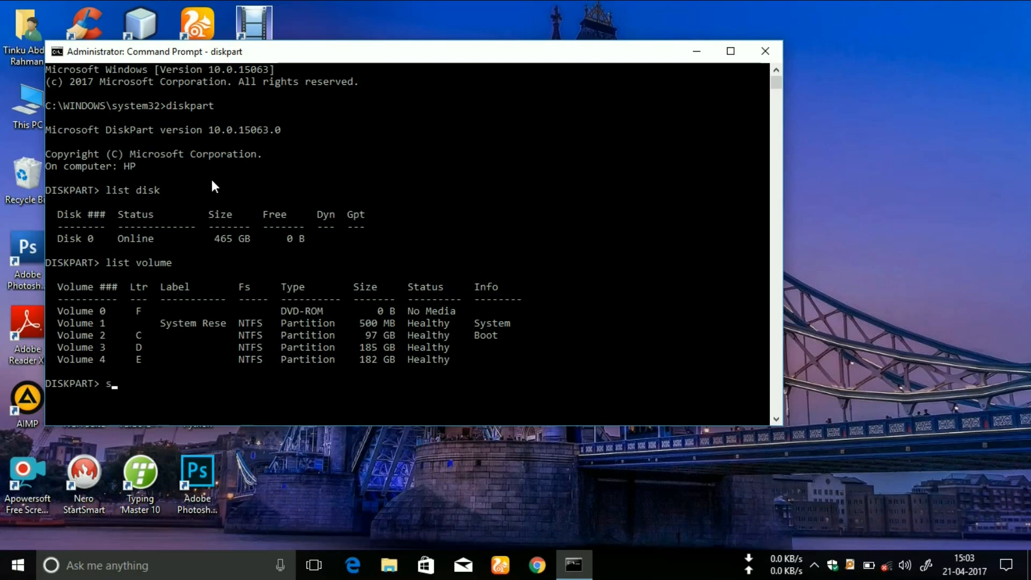
# Step: Select volume 4 and remove its drive letter E
pyautogui.write('elect')
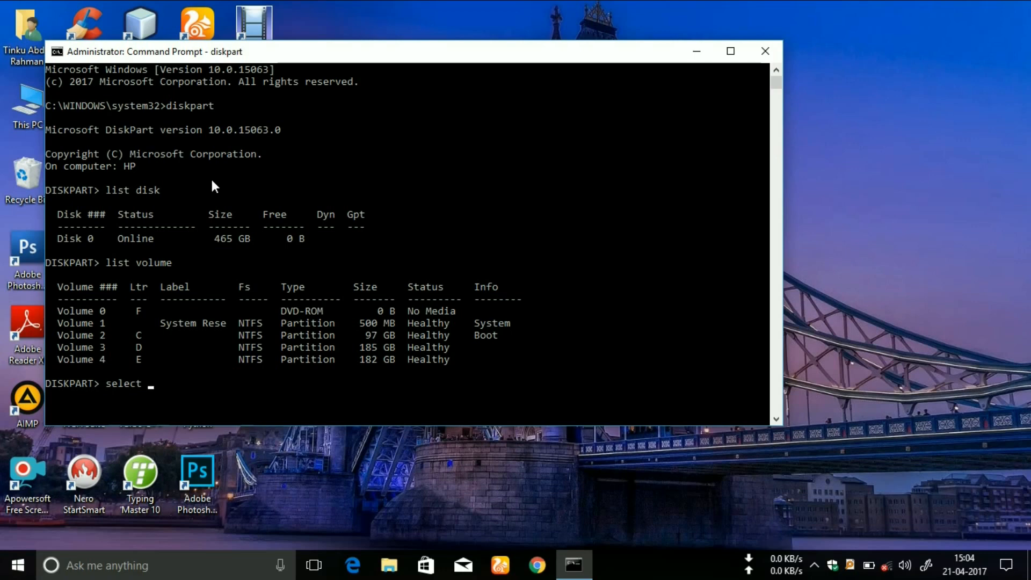
pyautogui.write('vollu')
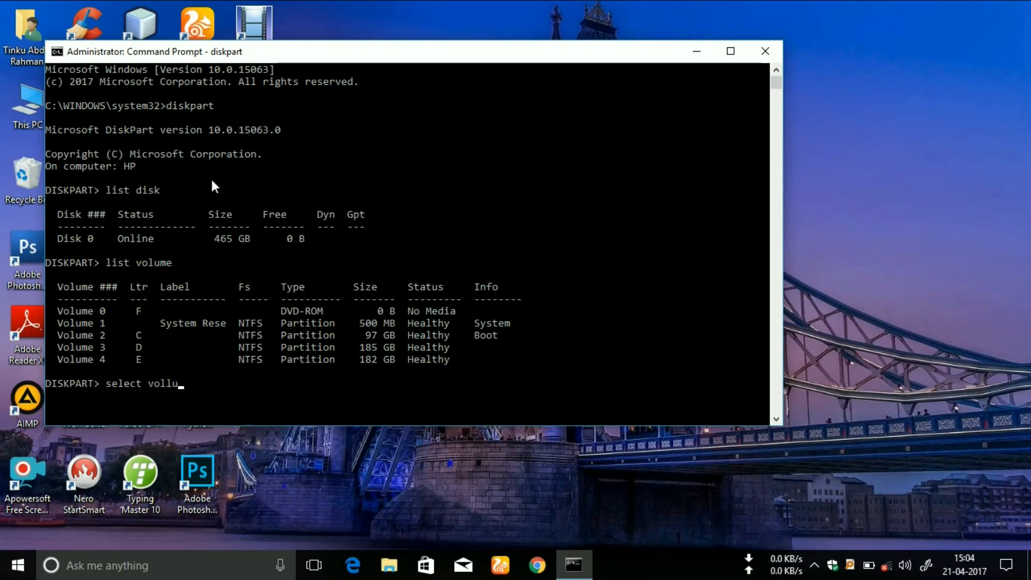
pyautogui.write('me 4')
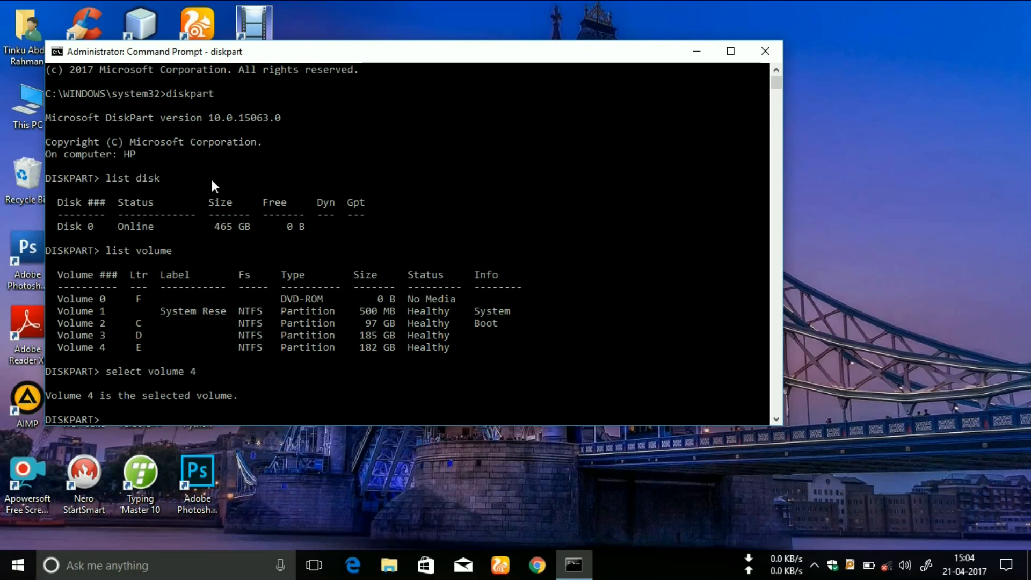
pyautogui.write('remove letter e')
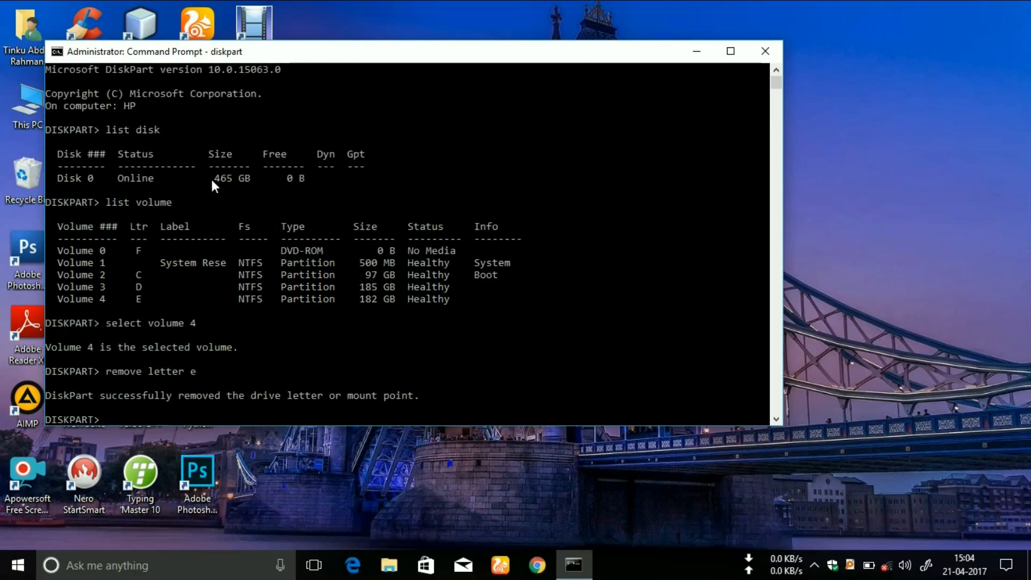
pyautogui.moveTo(54, 124)
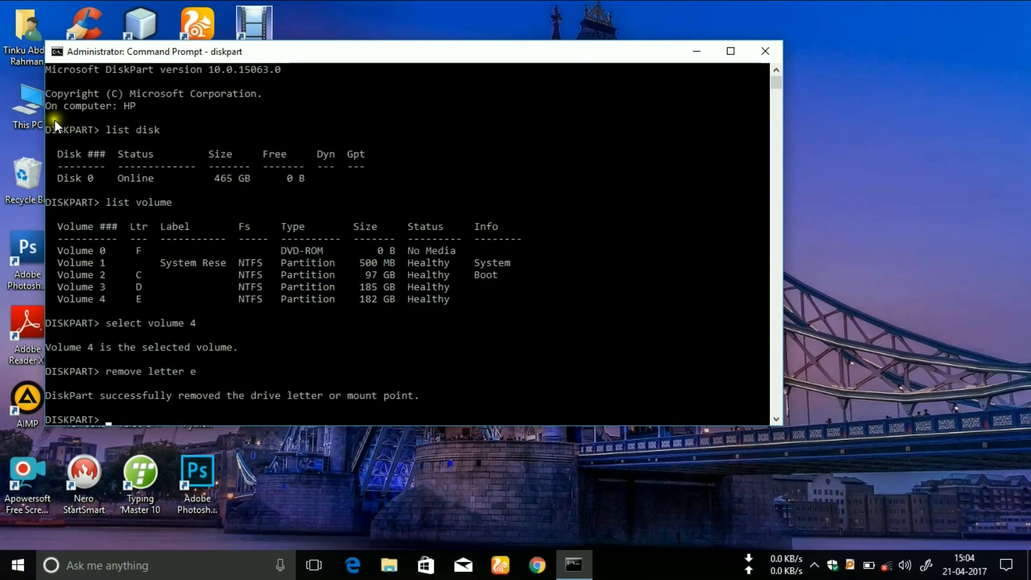
# Step: Confirm in This PC that drive E is gone, then return to diskpart
pyautogui.click(389, 565)
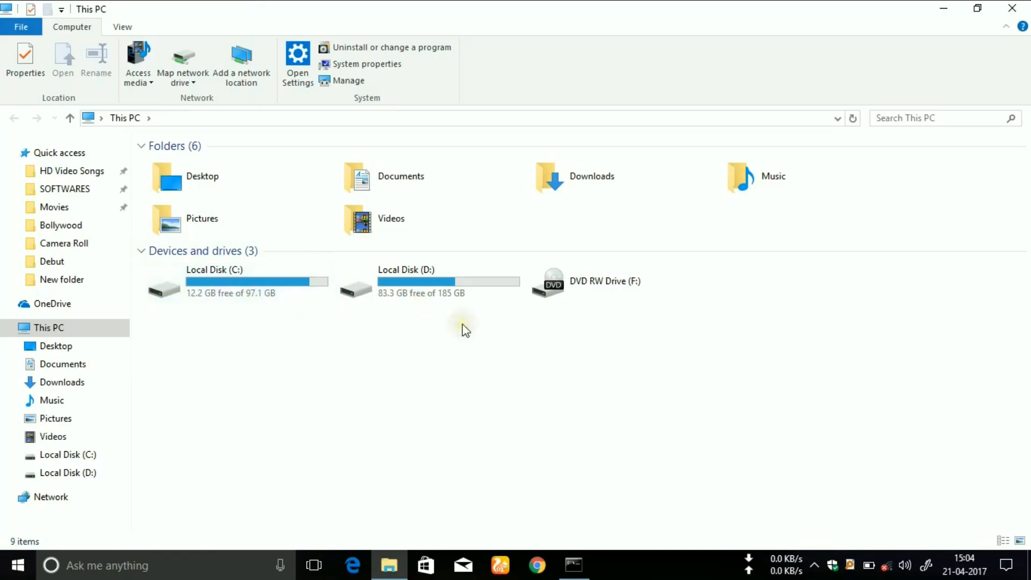
pyautogui.moveTo(723, 183)
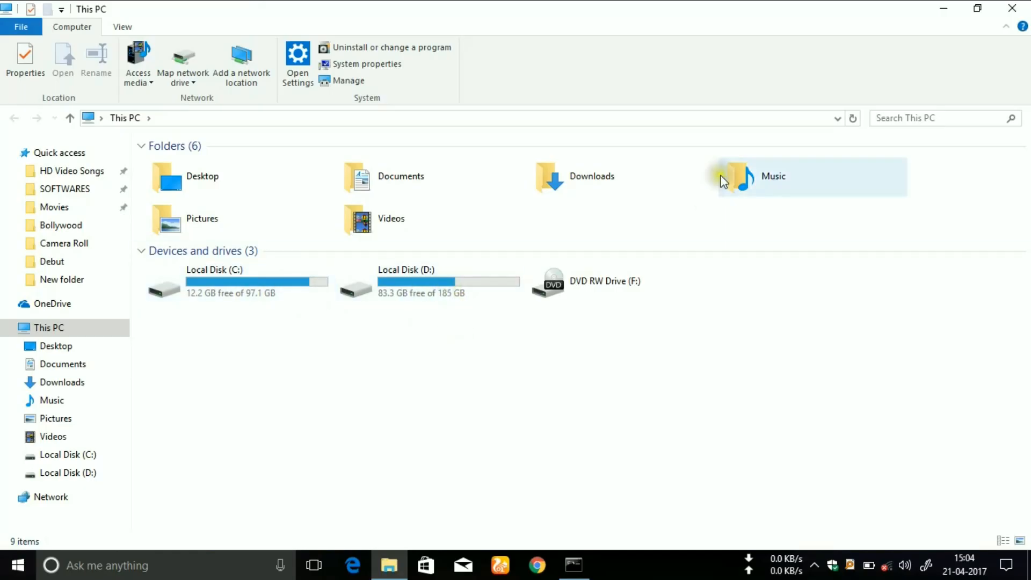
pyautogui.click(573, 565)
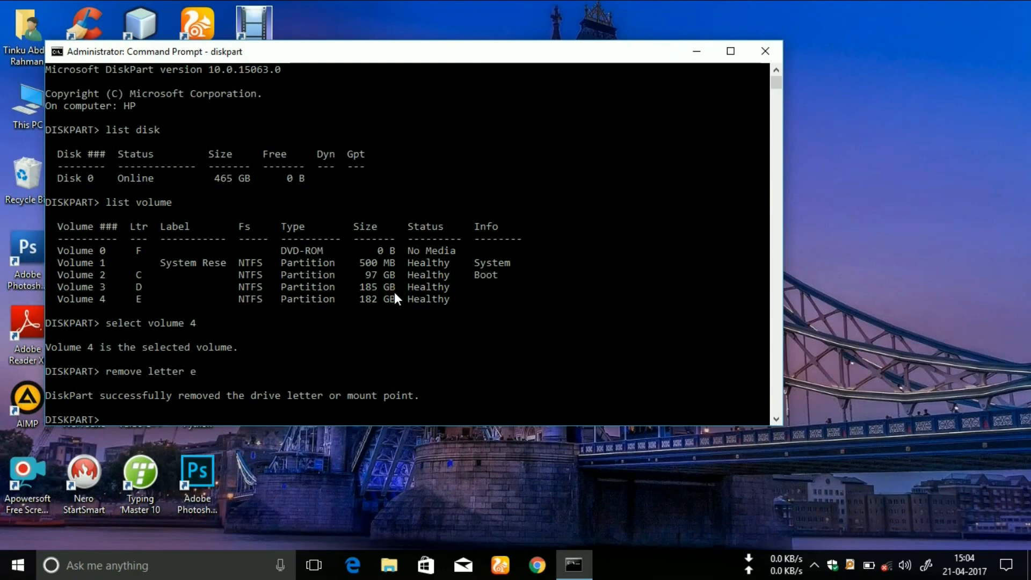
pyautogui.moveTo(531, 284)
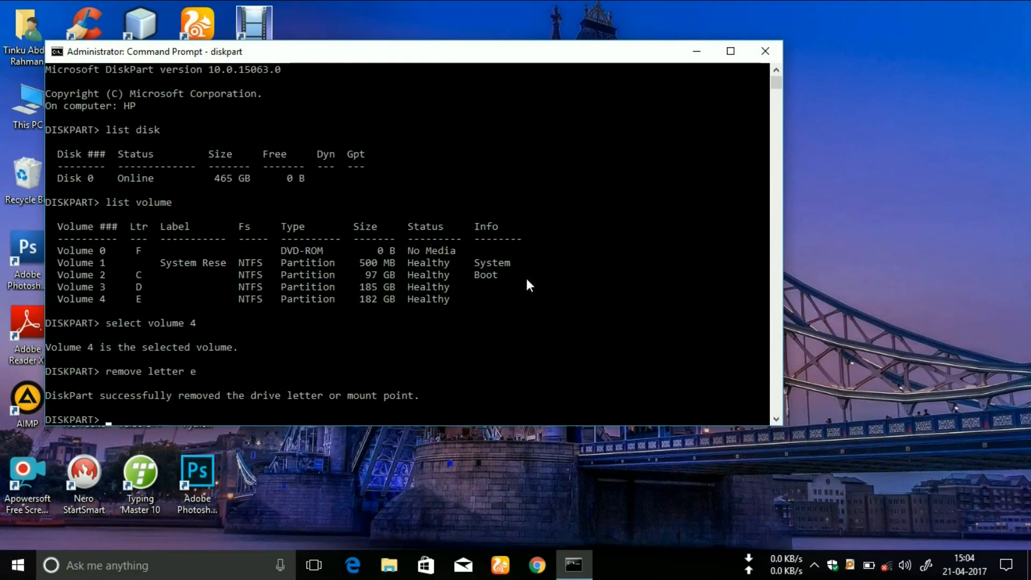
# Step: Assign letter E back to Volume 4 so Local Disk (E:) reappears
pyautogui.write('a')
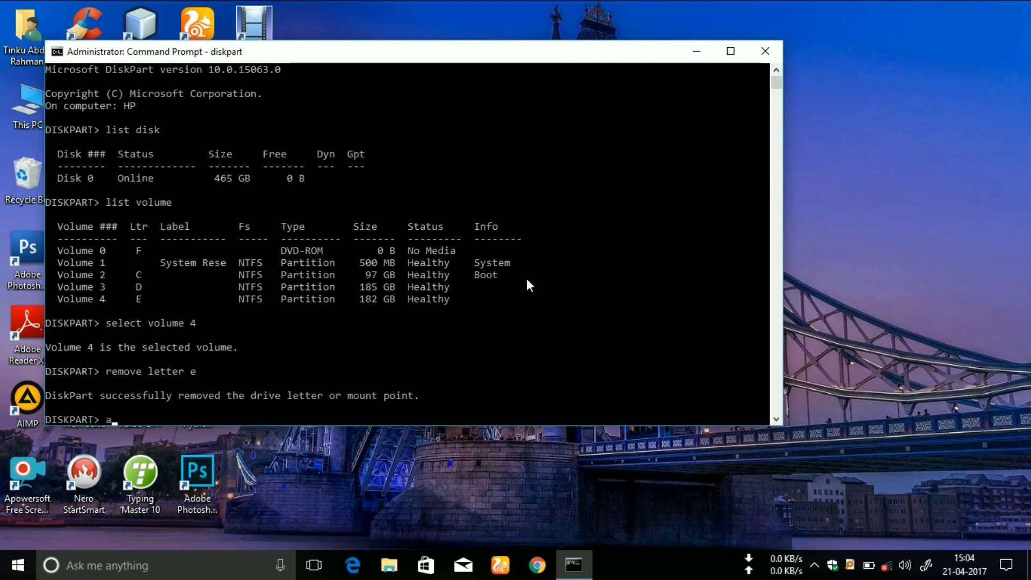
pyautogui.write('ssign')
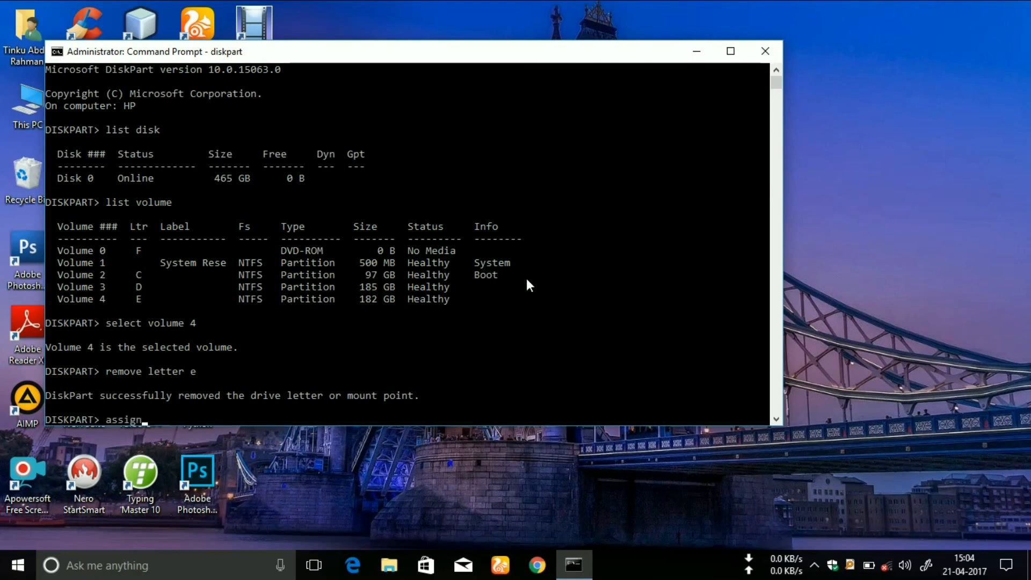
pyautogui.write('letter')
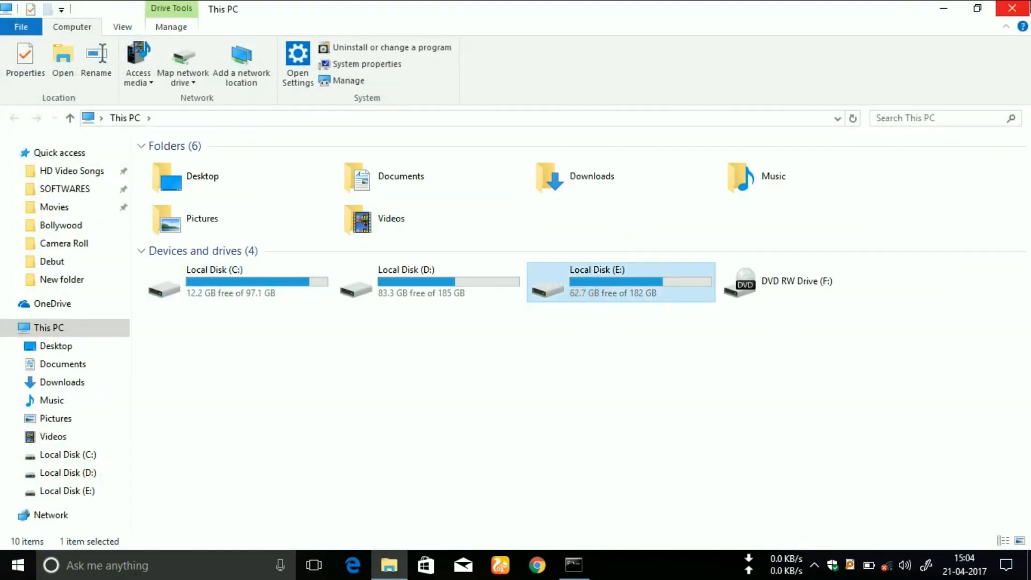
# Step: Return to the diskpart session showing the letter E assignment succeeded
pyautogui.click(574, 565)
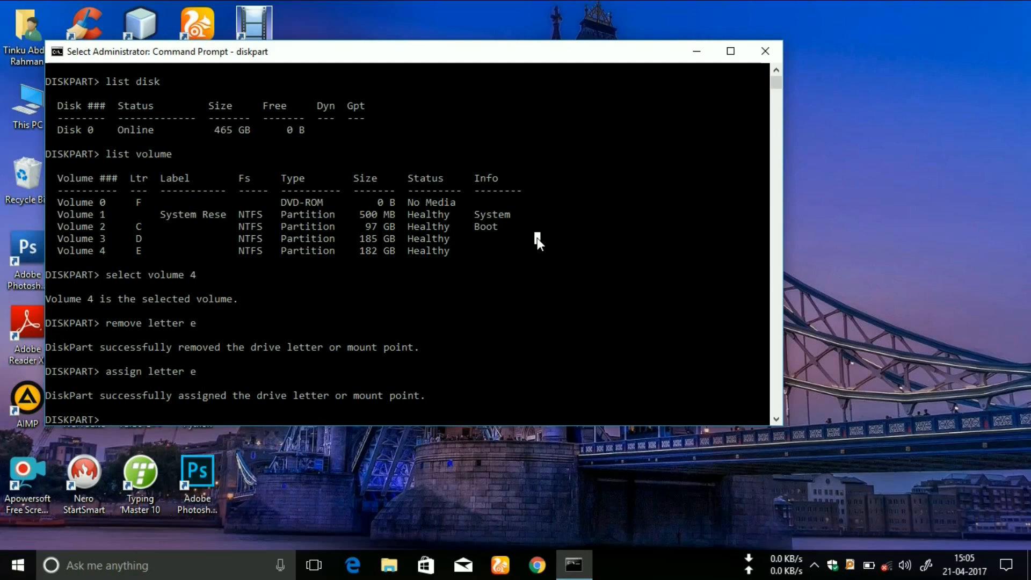
pyautogui.moveTo(594, 177)
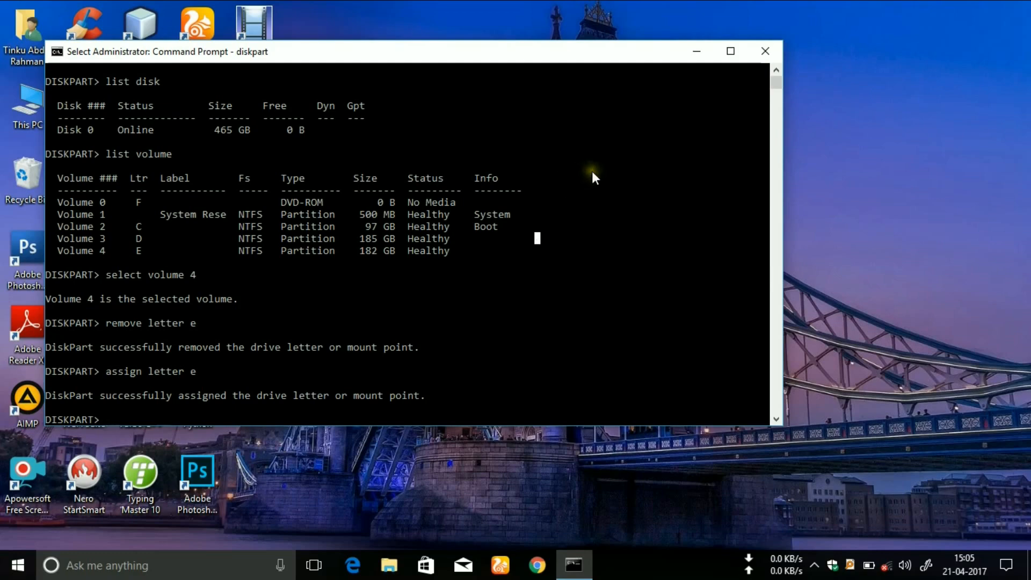